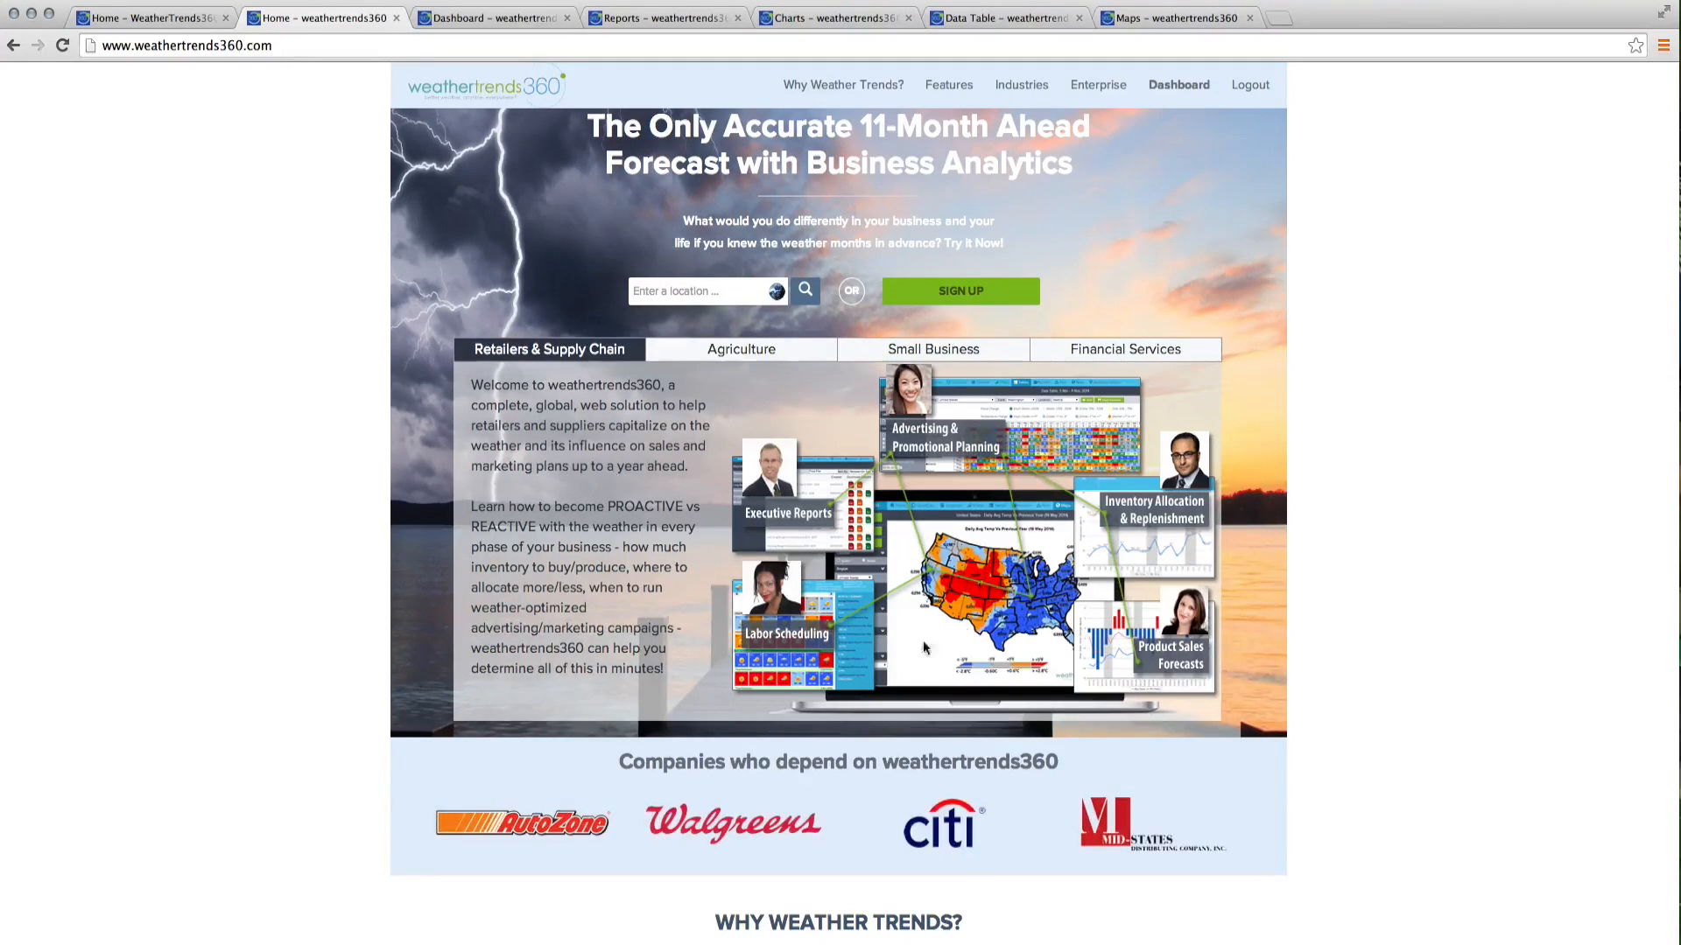
Step: Show the Agriculture industry section on the homepage, twice, after it rotates back to Retailers & Supply Chain
{"action": "left_click", "coordinate": [741, 348]}
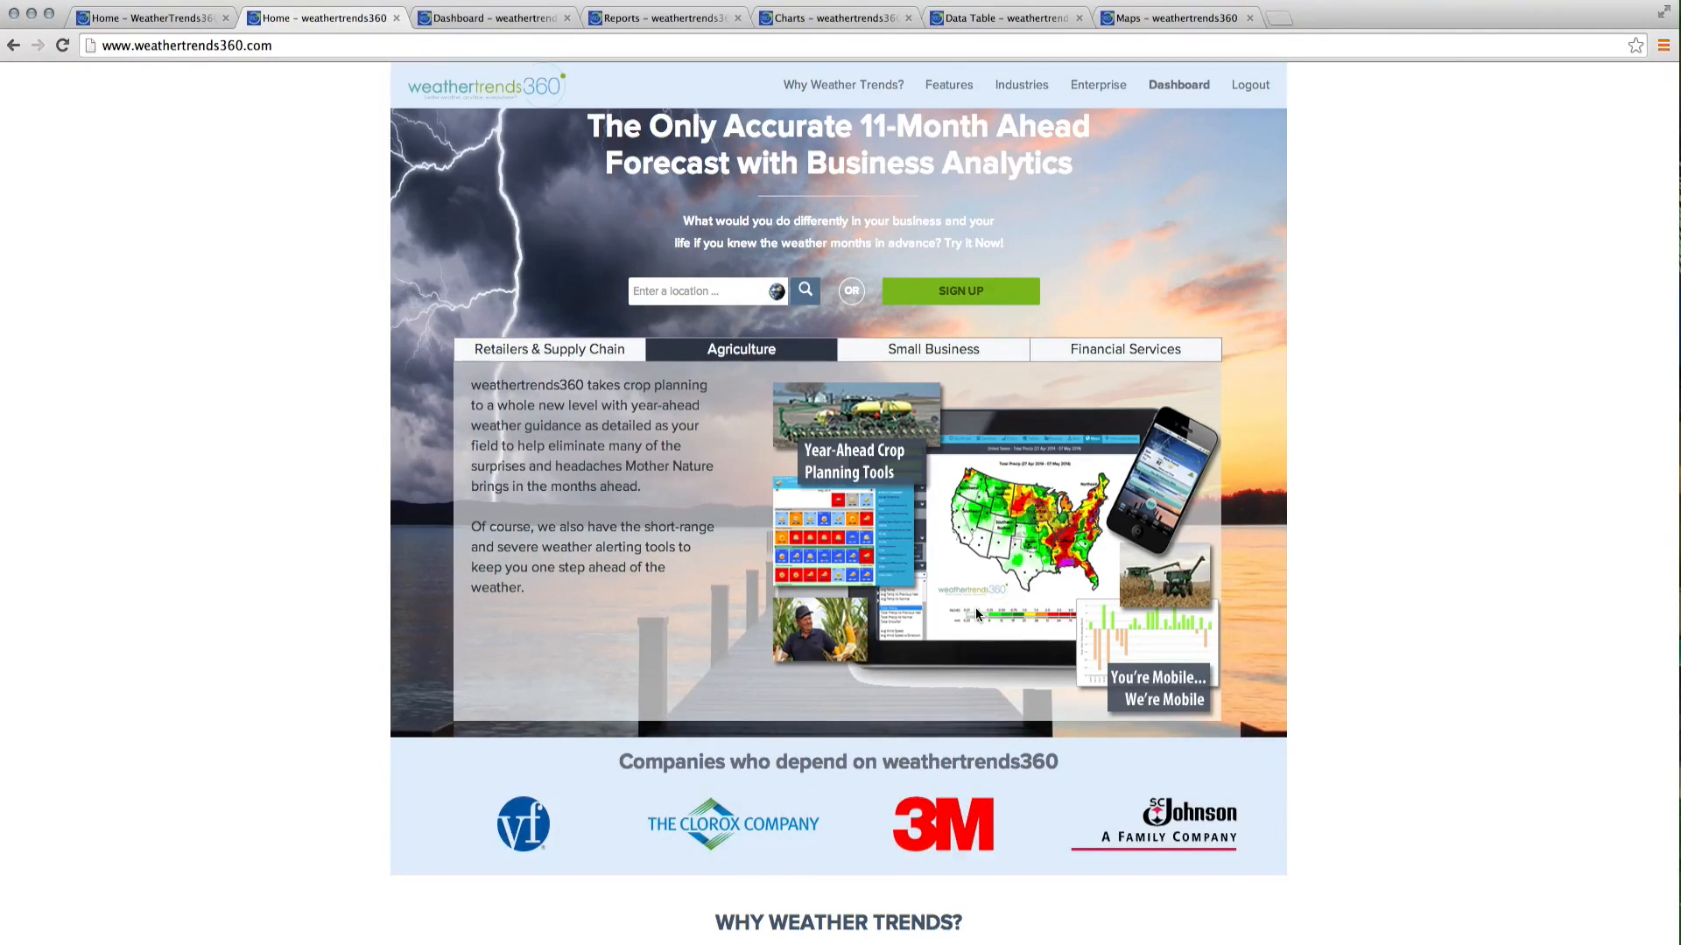
{"action": "mouse_move", "coordinate": [1019, 610]}
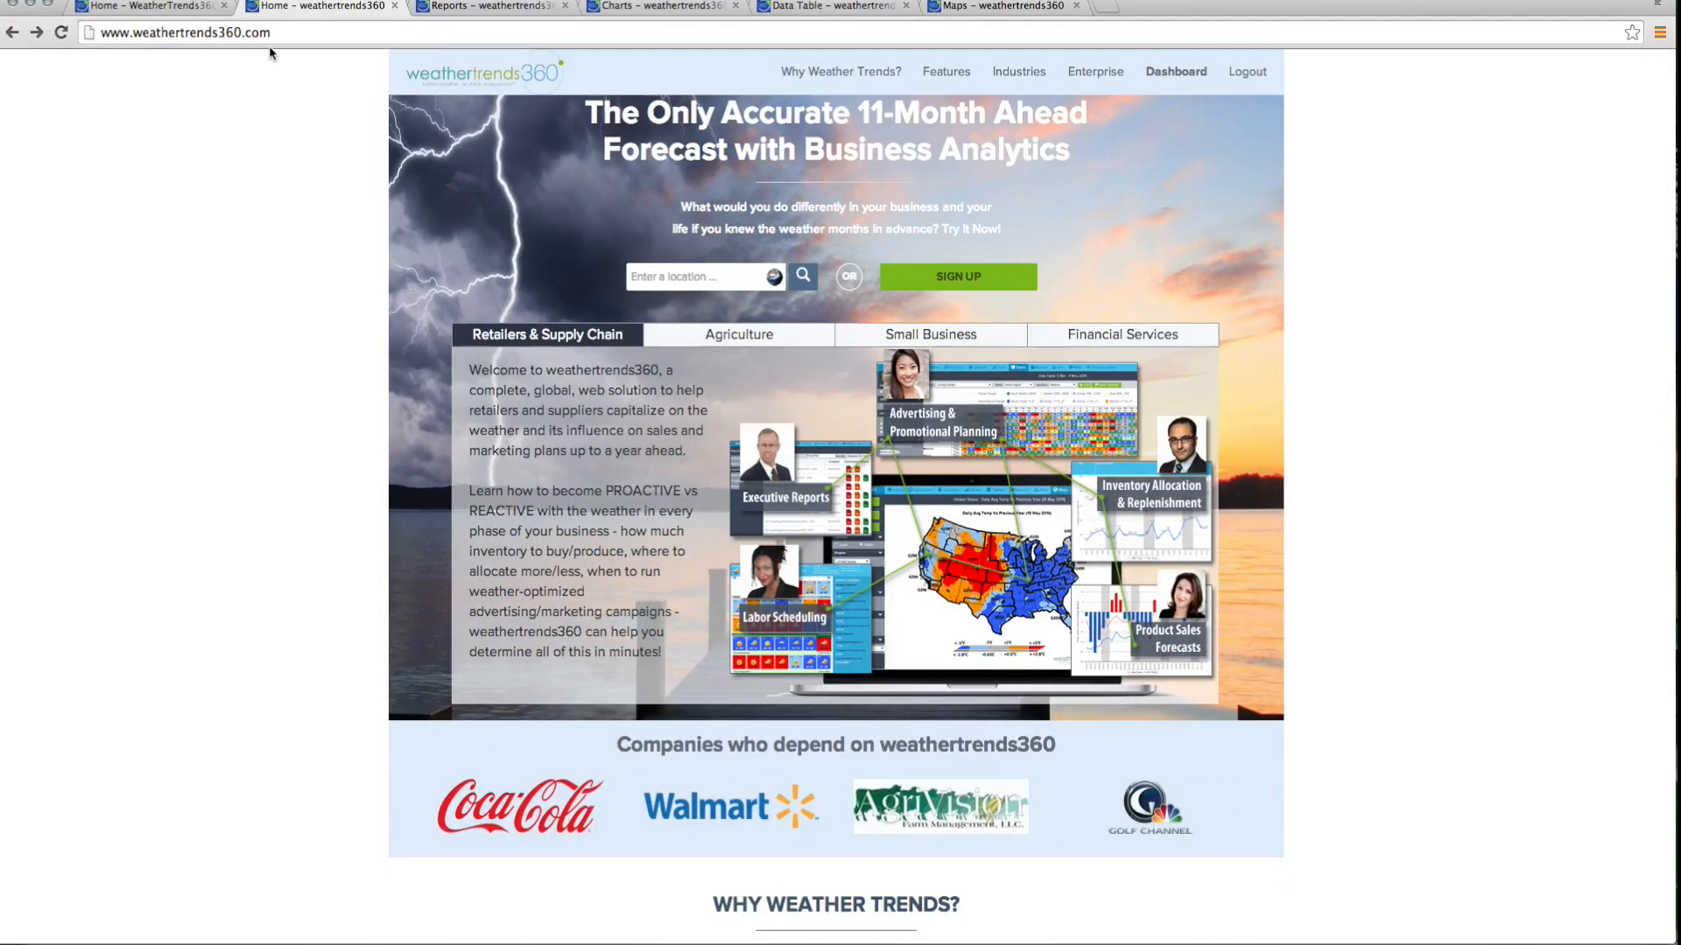
{"action": "left_click", "coordinate": [739, 335]}
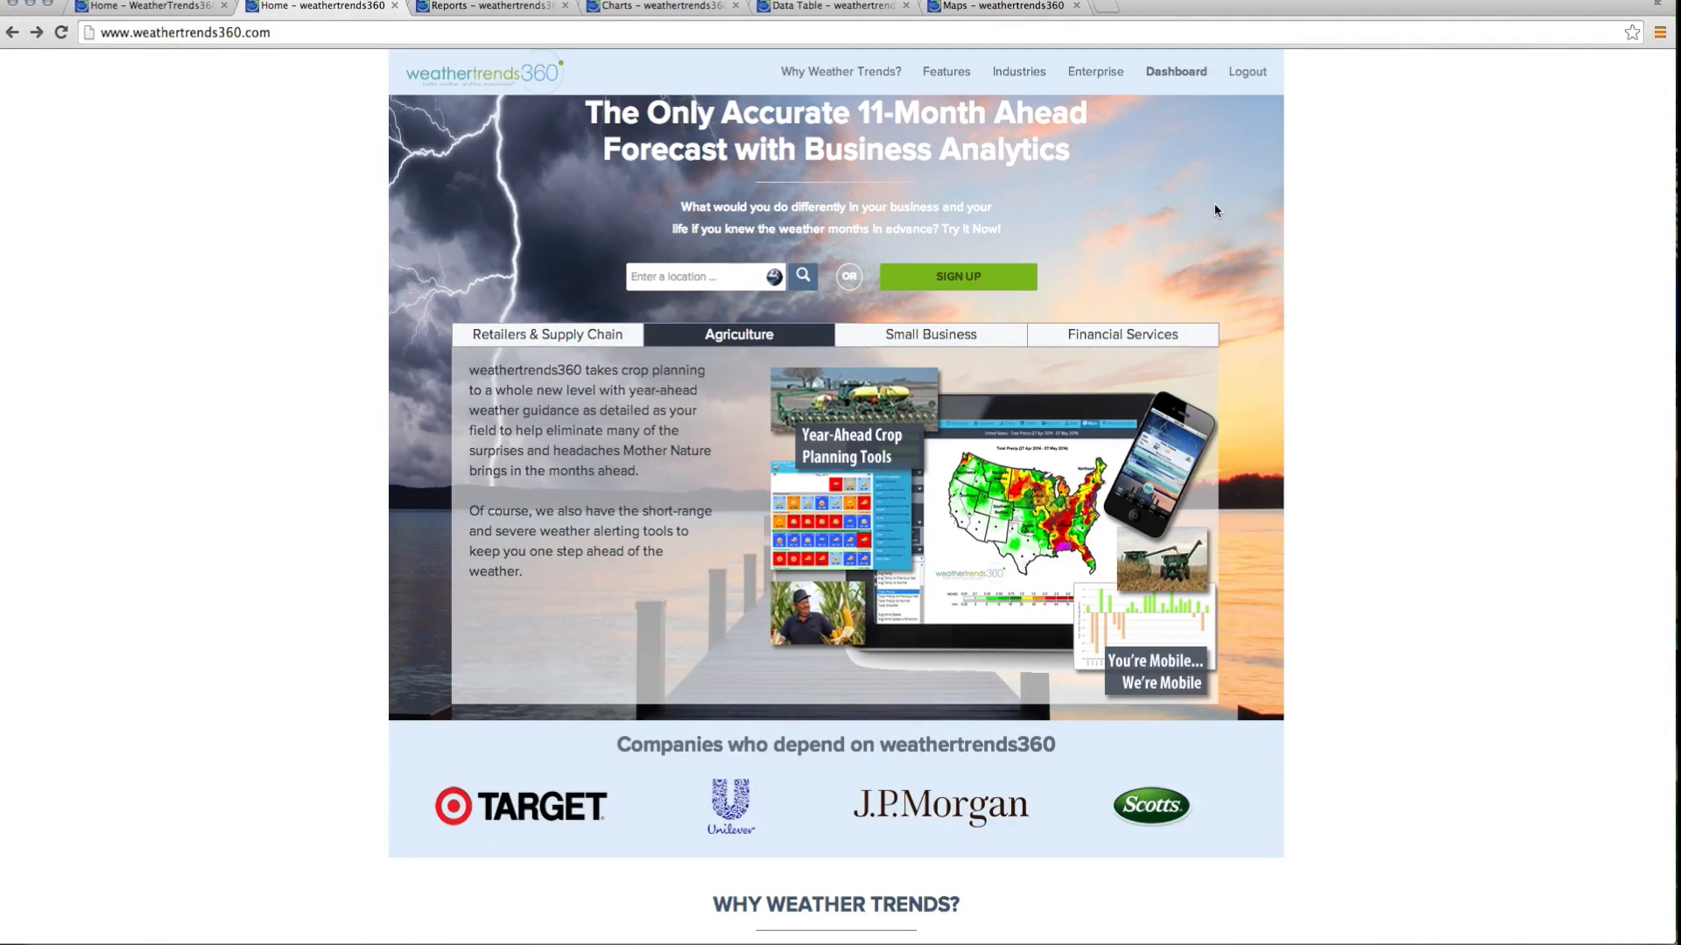
{"action": "mouse_move", "coordinate": [1246, 72]}
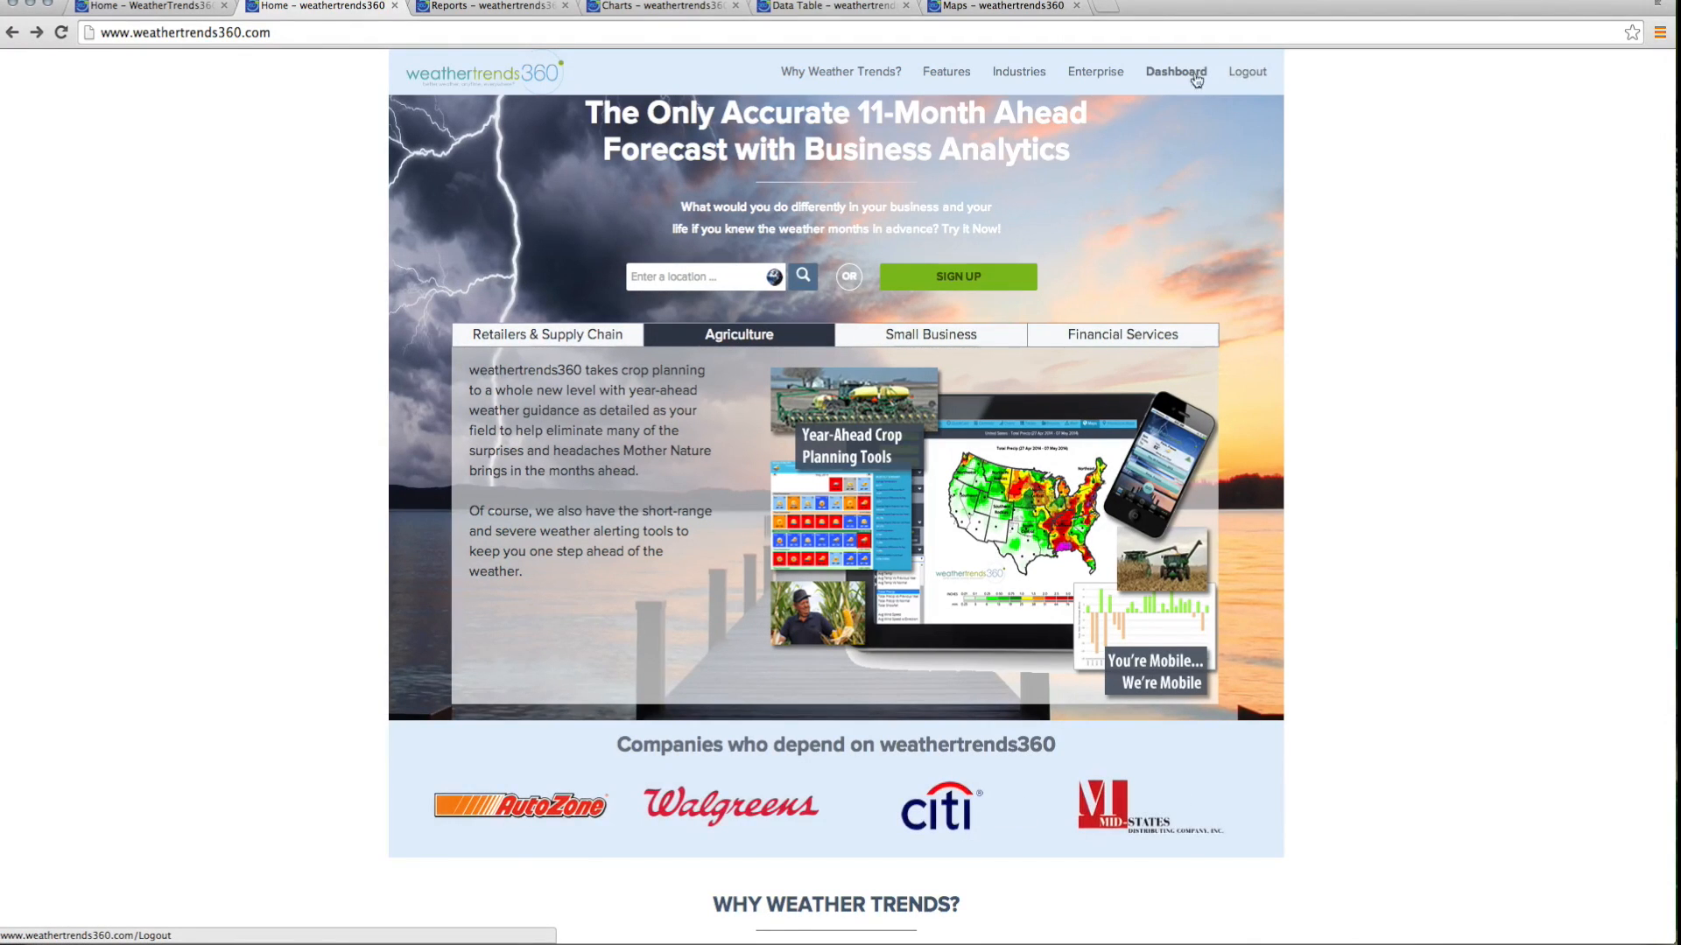
Step: Go to the Dashboard showing QuickCast for Seattle, WA
{"action": "left_click", "coordinate": [1175, 71]}
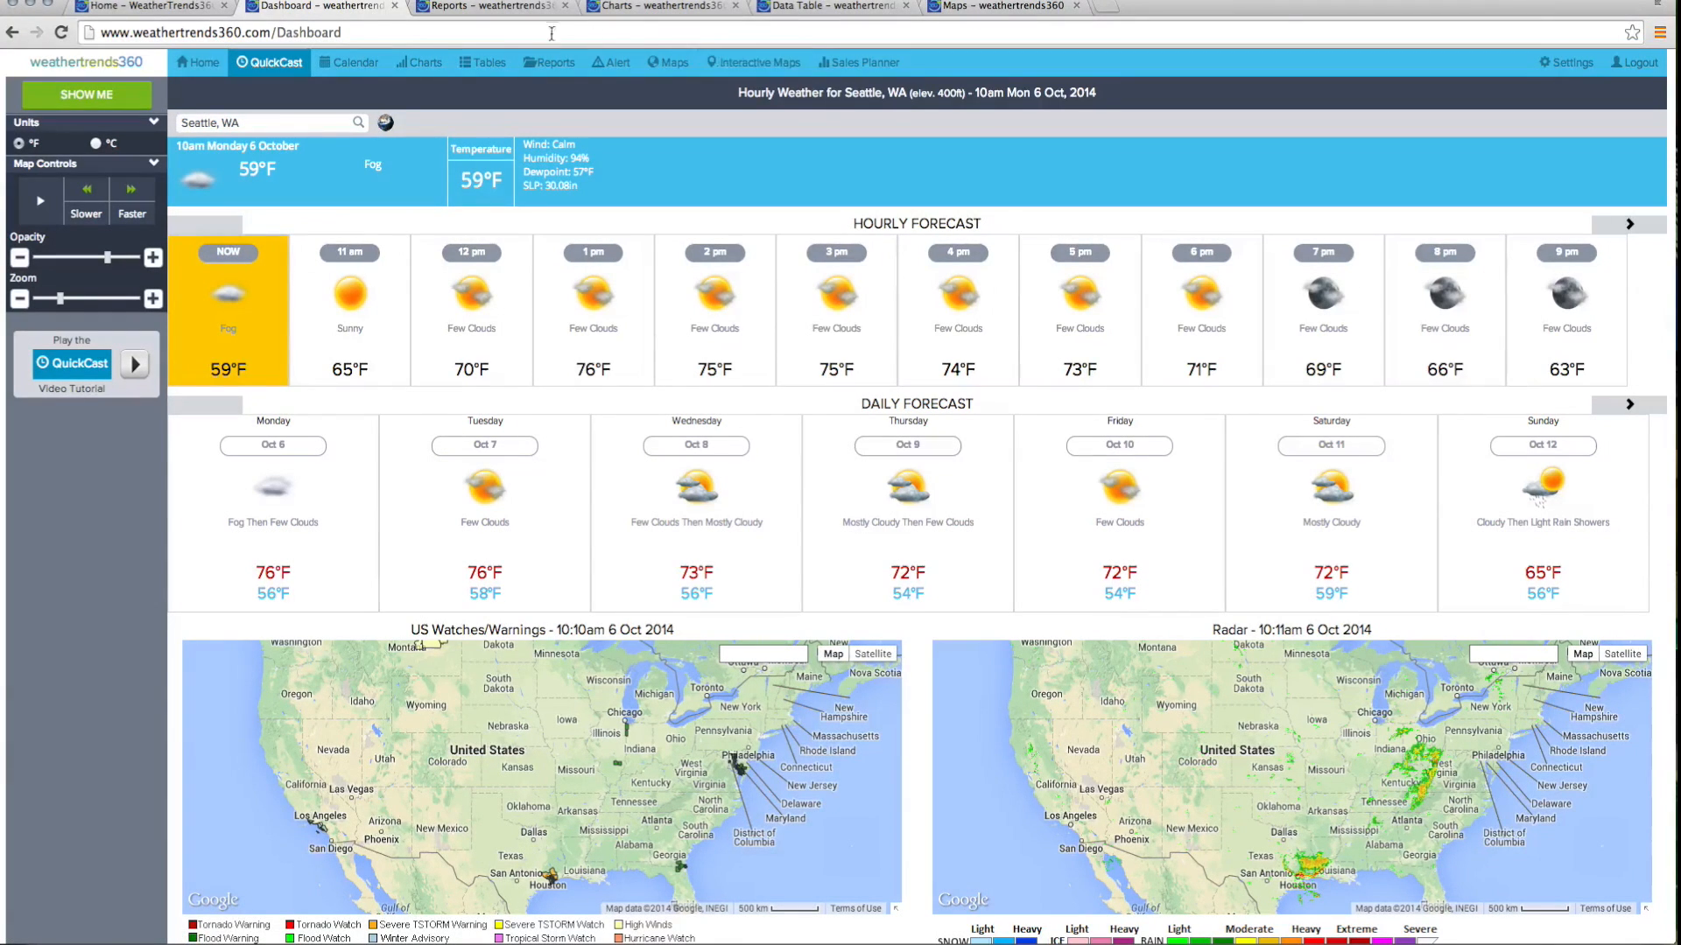
{"action": "mouse_move", "coordinate": [499, 11]}
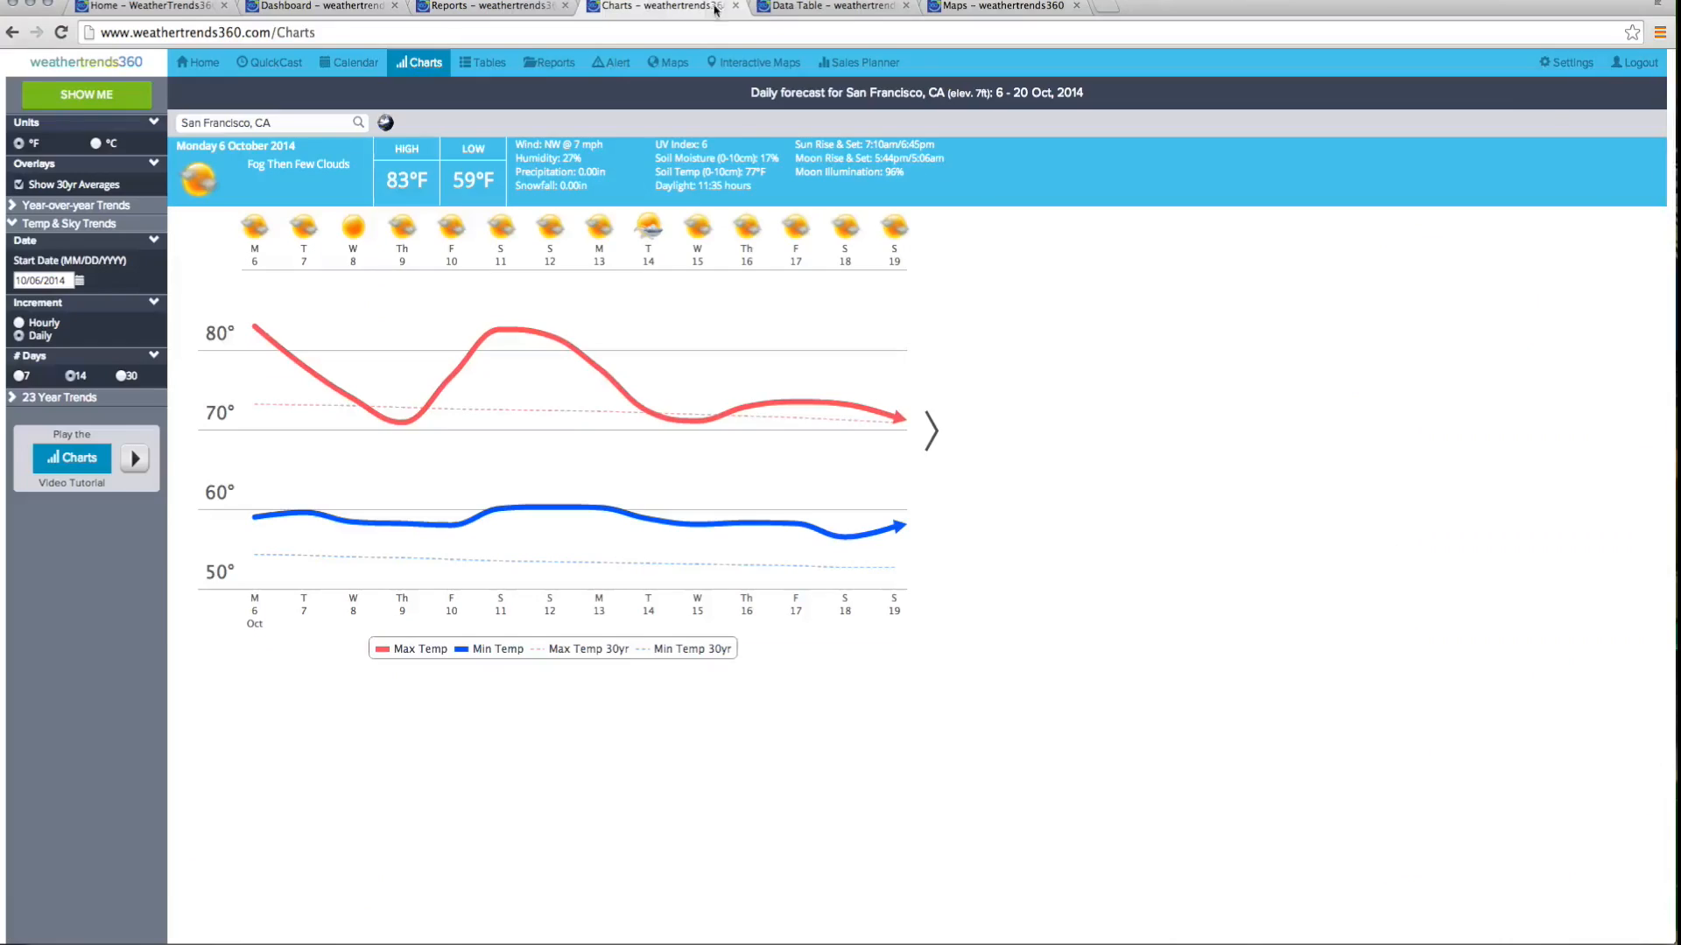
Step: Switch to the Tables page with the 10-city daily max temperature data table
{"action": "left_click", "coordinate": [830, 7]}
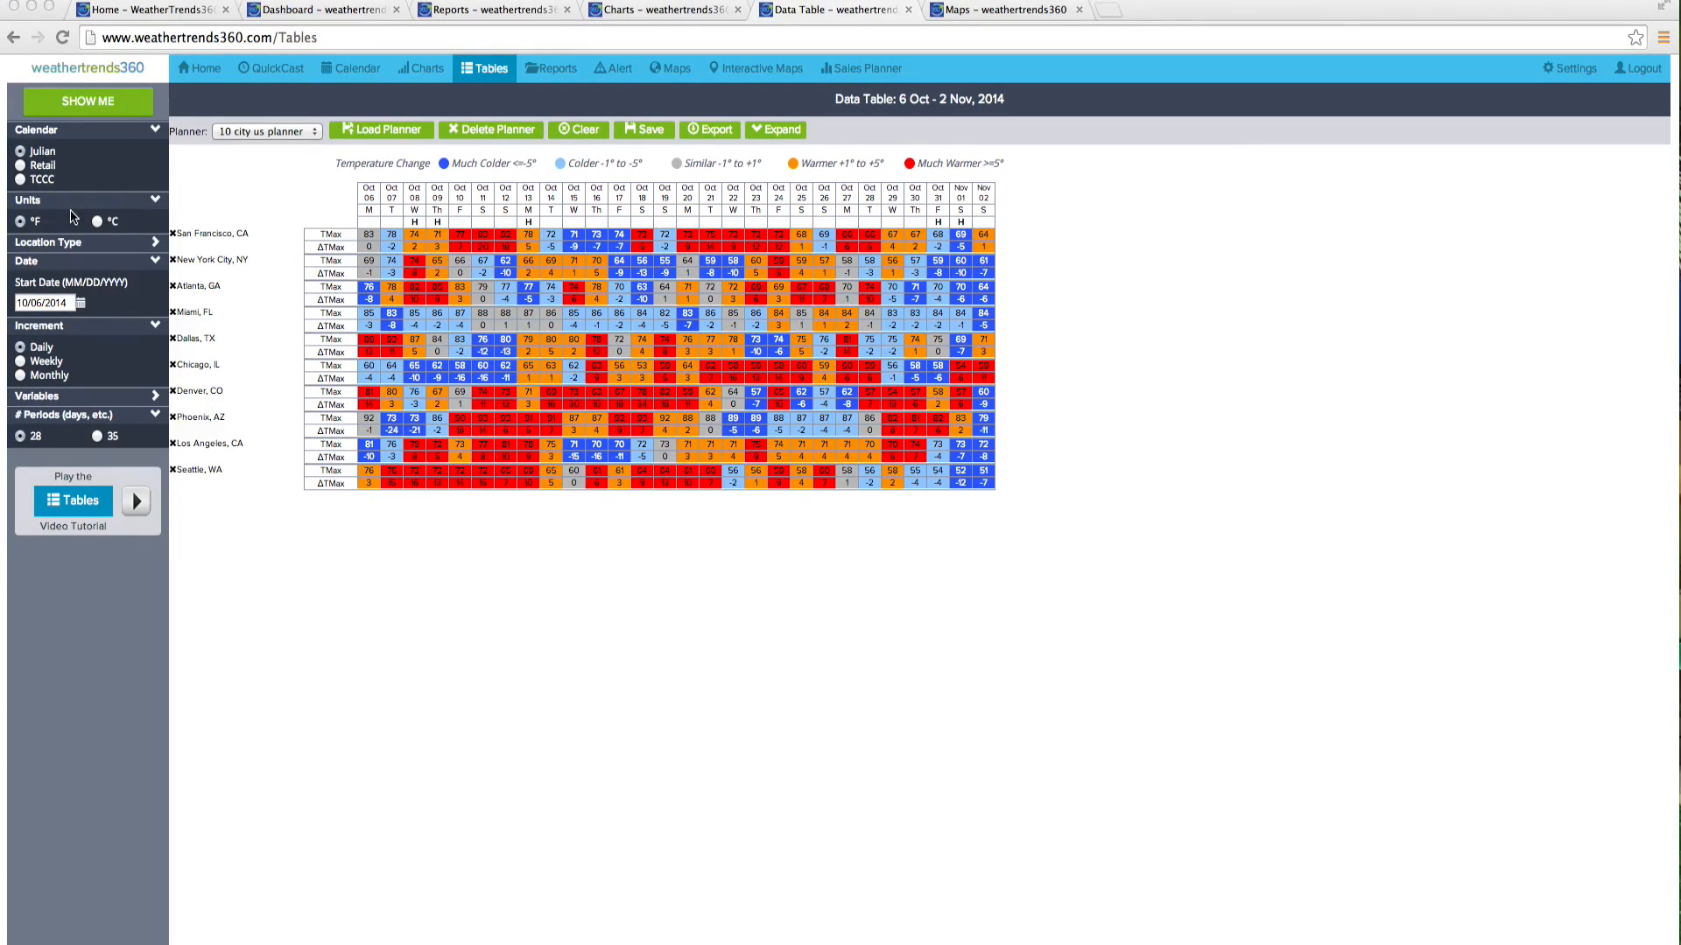
{"action": "mouse_move", "coordinate": [154, 245]}
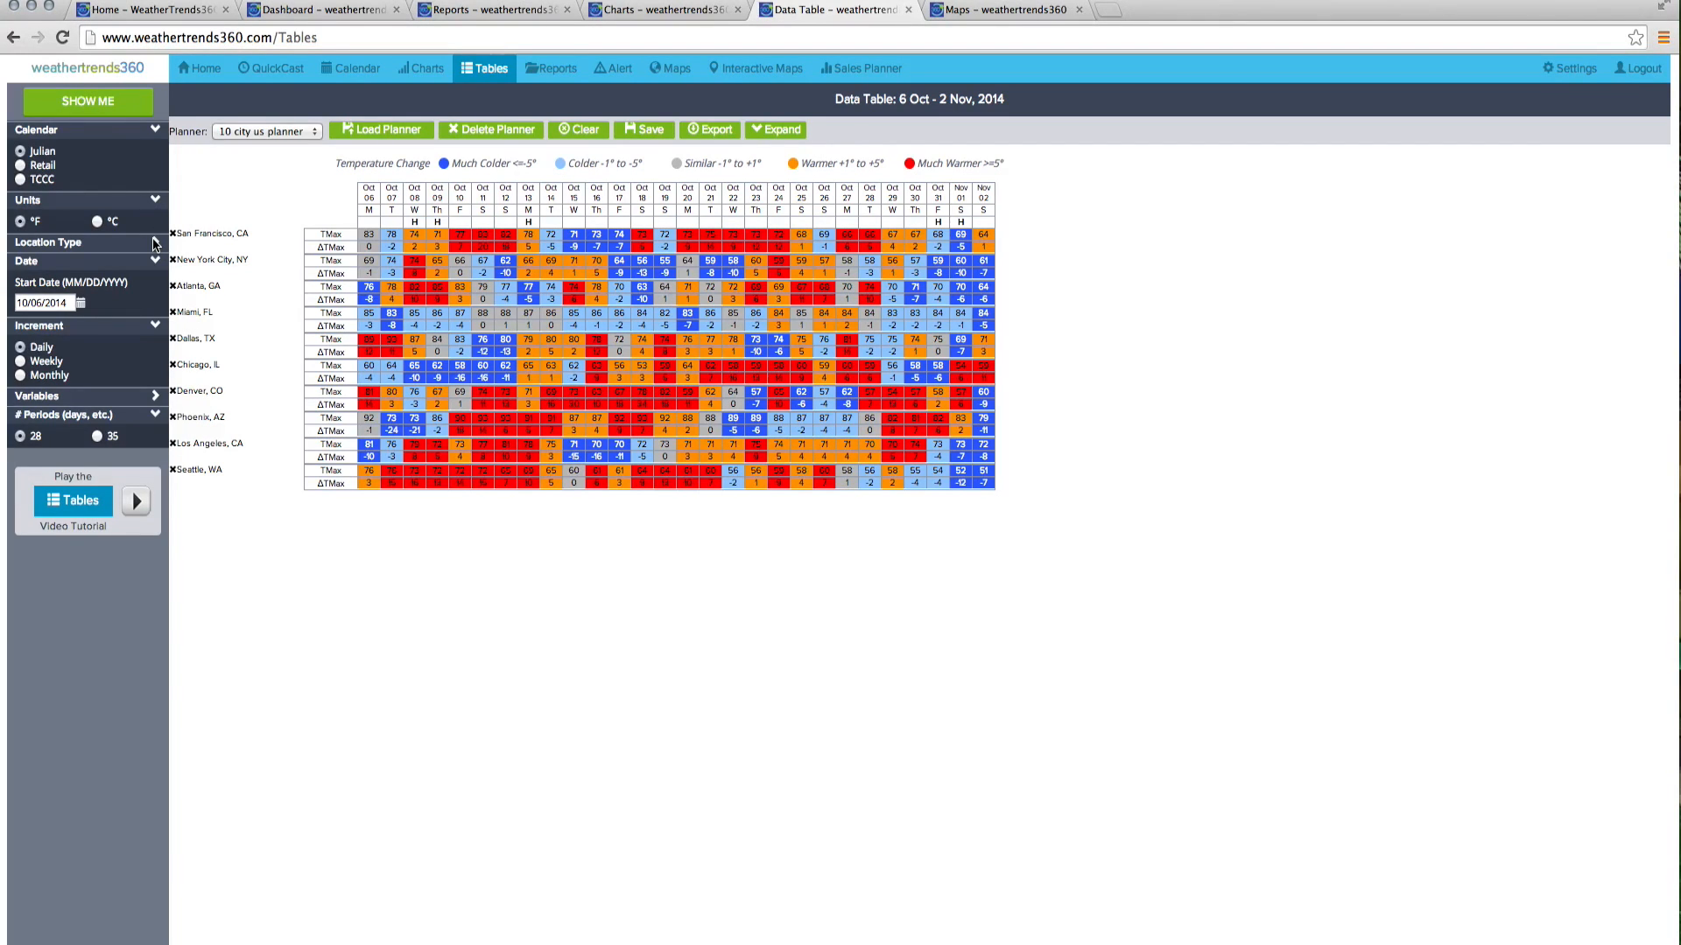
Step: Add cooling degree day rows to the table extended to 9 Nov 2014, then return to the homepage
{"action": "left_click", "coordinate": [154, 395]}
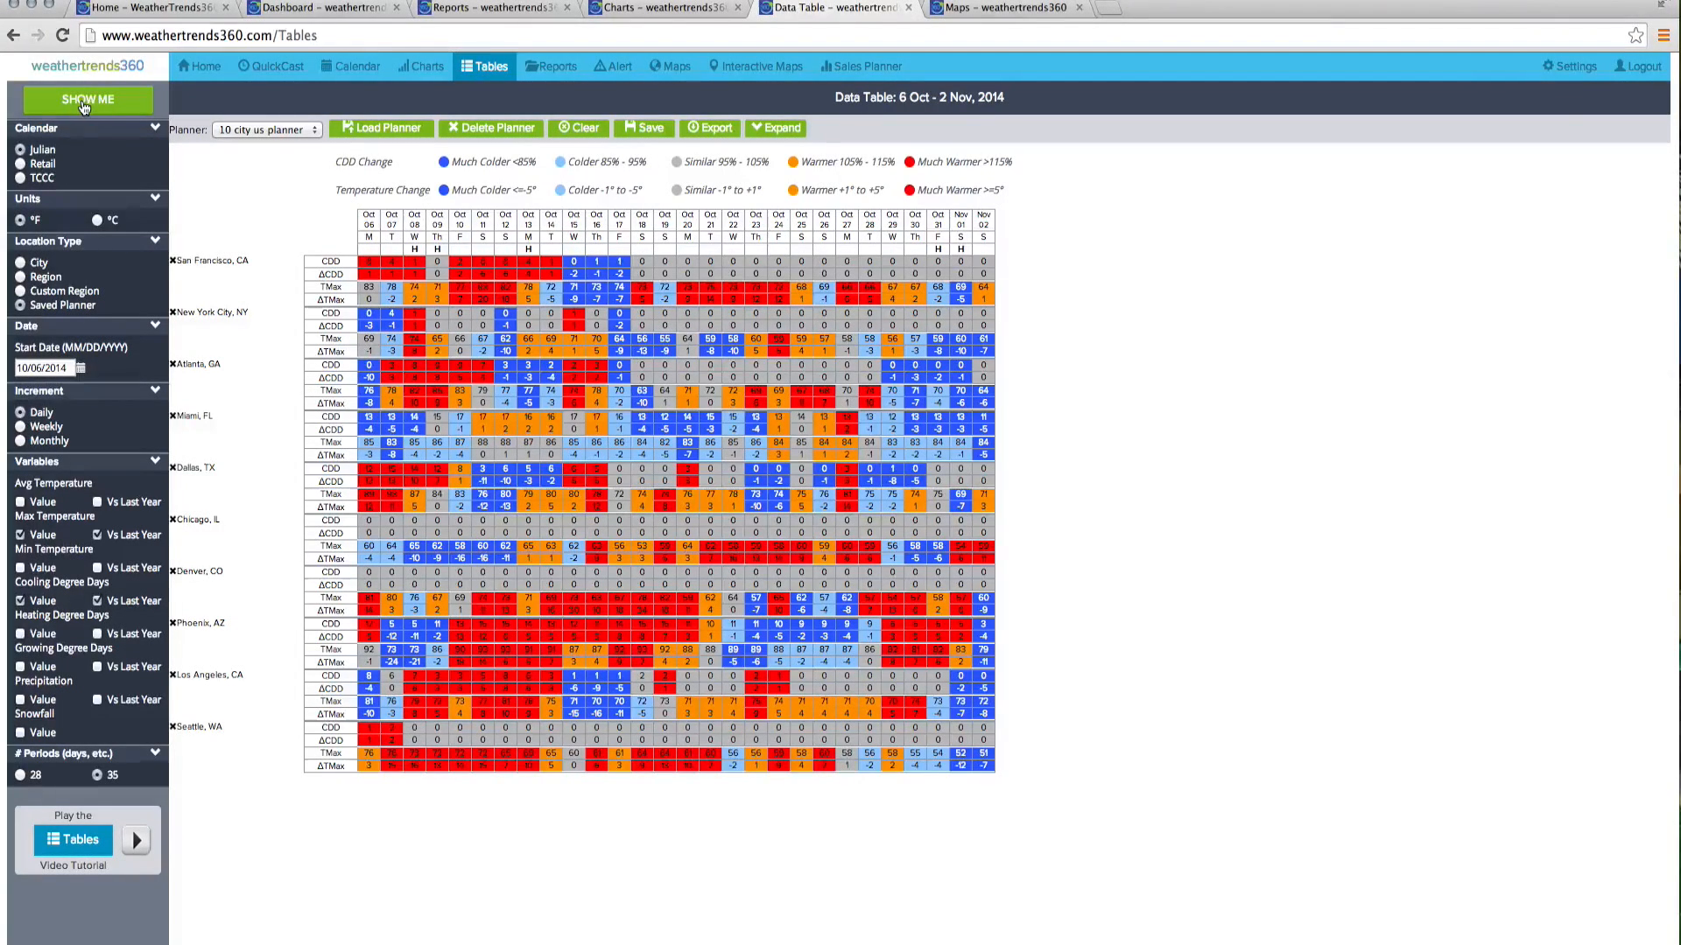
{"action": "left_click", "coordinate": [87, 98]}
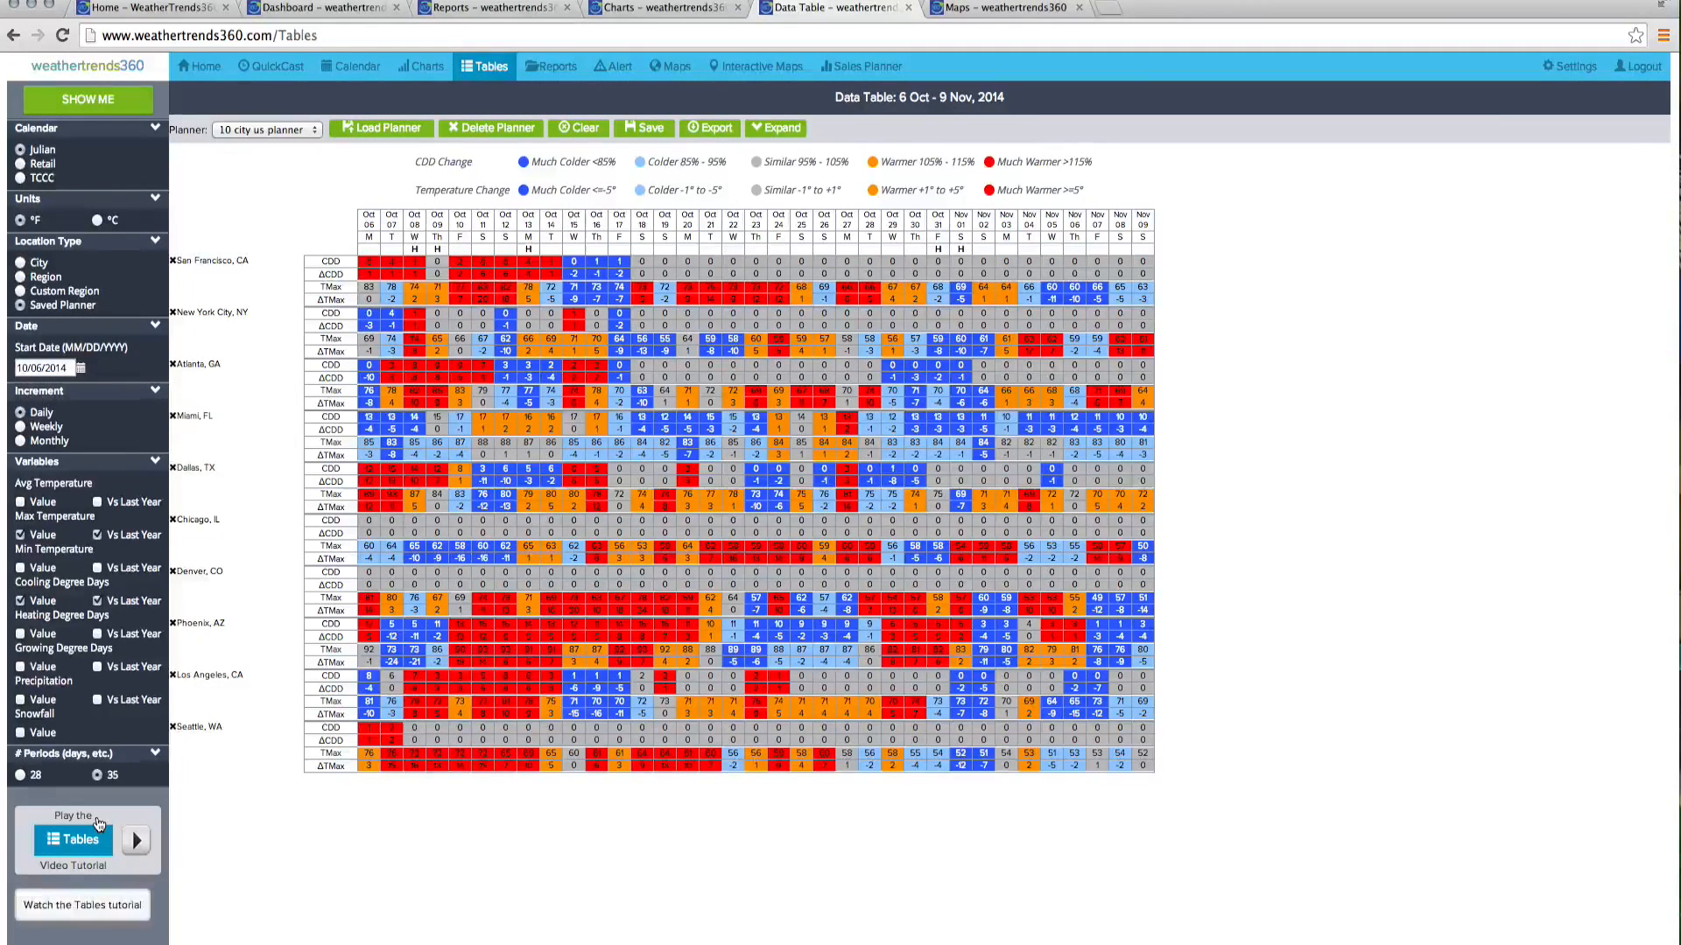
{"action": "mouse_move", "coordinate": [37, 856]}
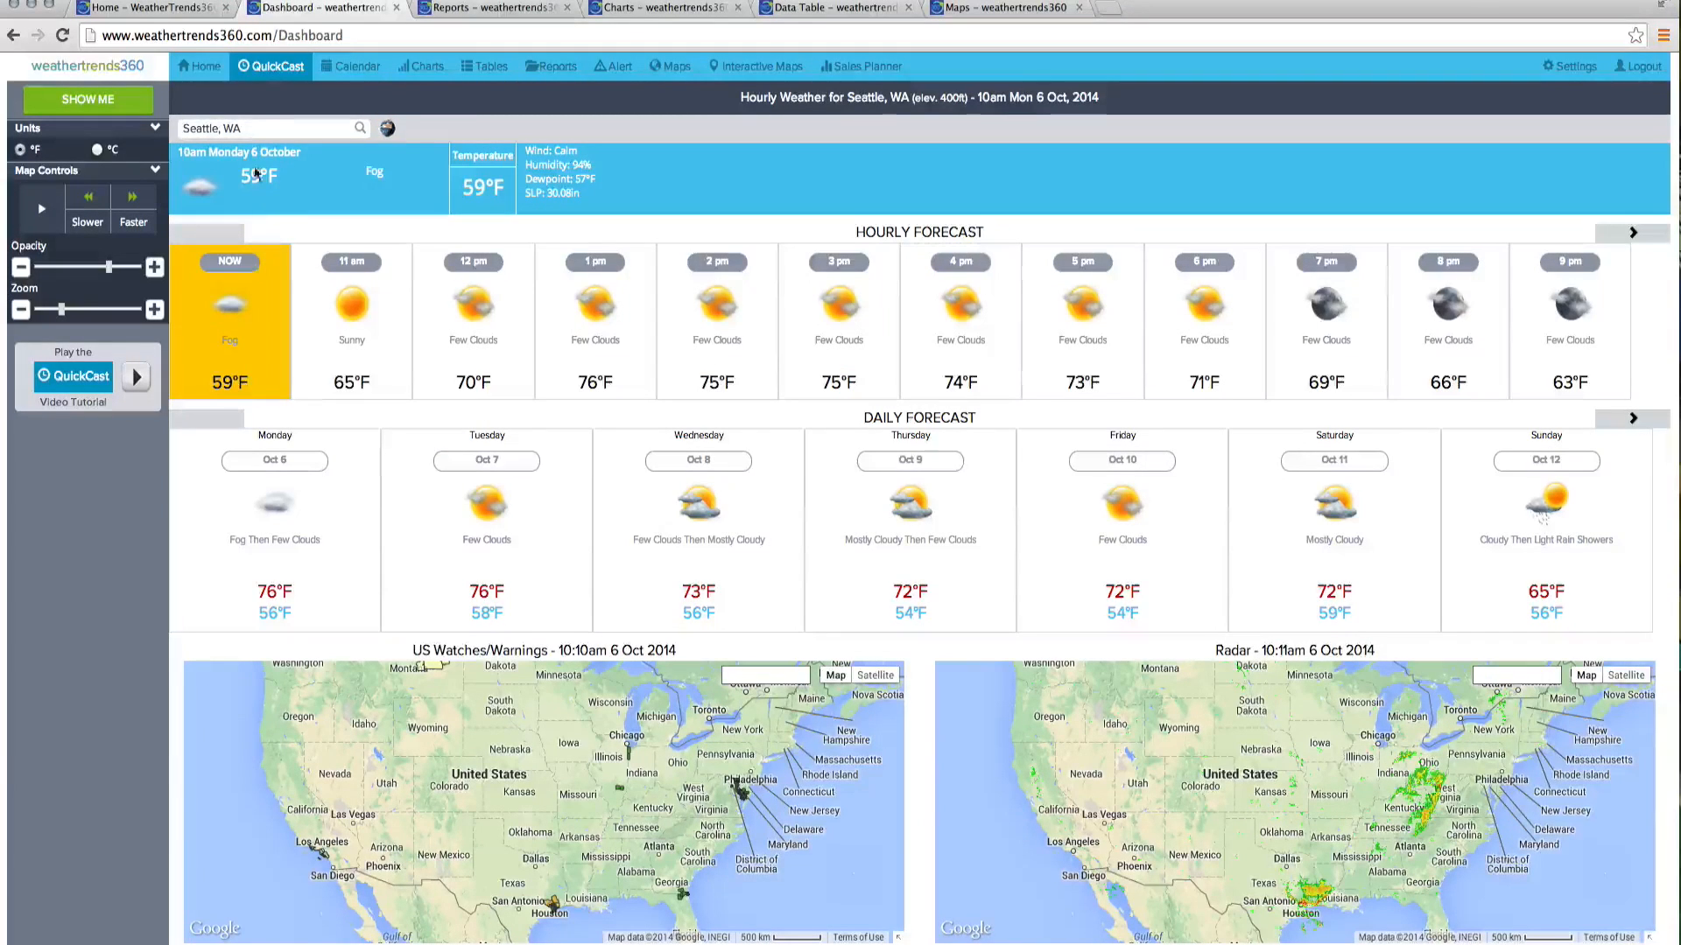
{"action": "left_click", "coordinate": [13, 35]}
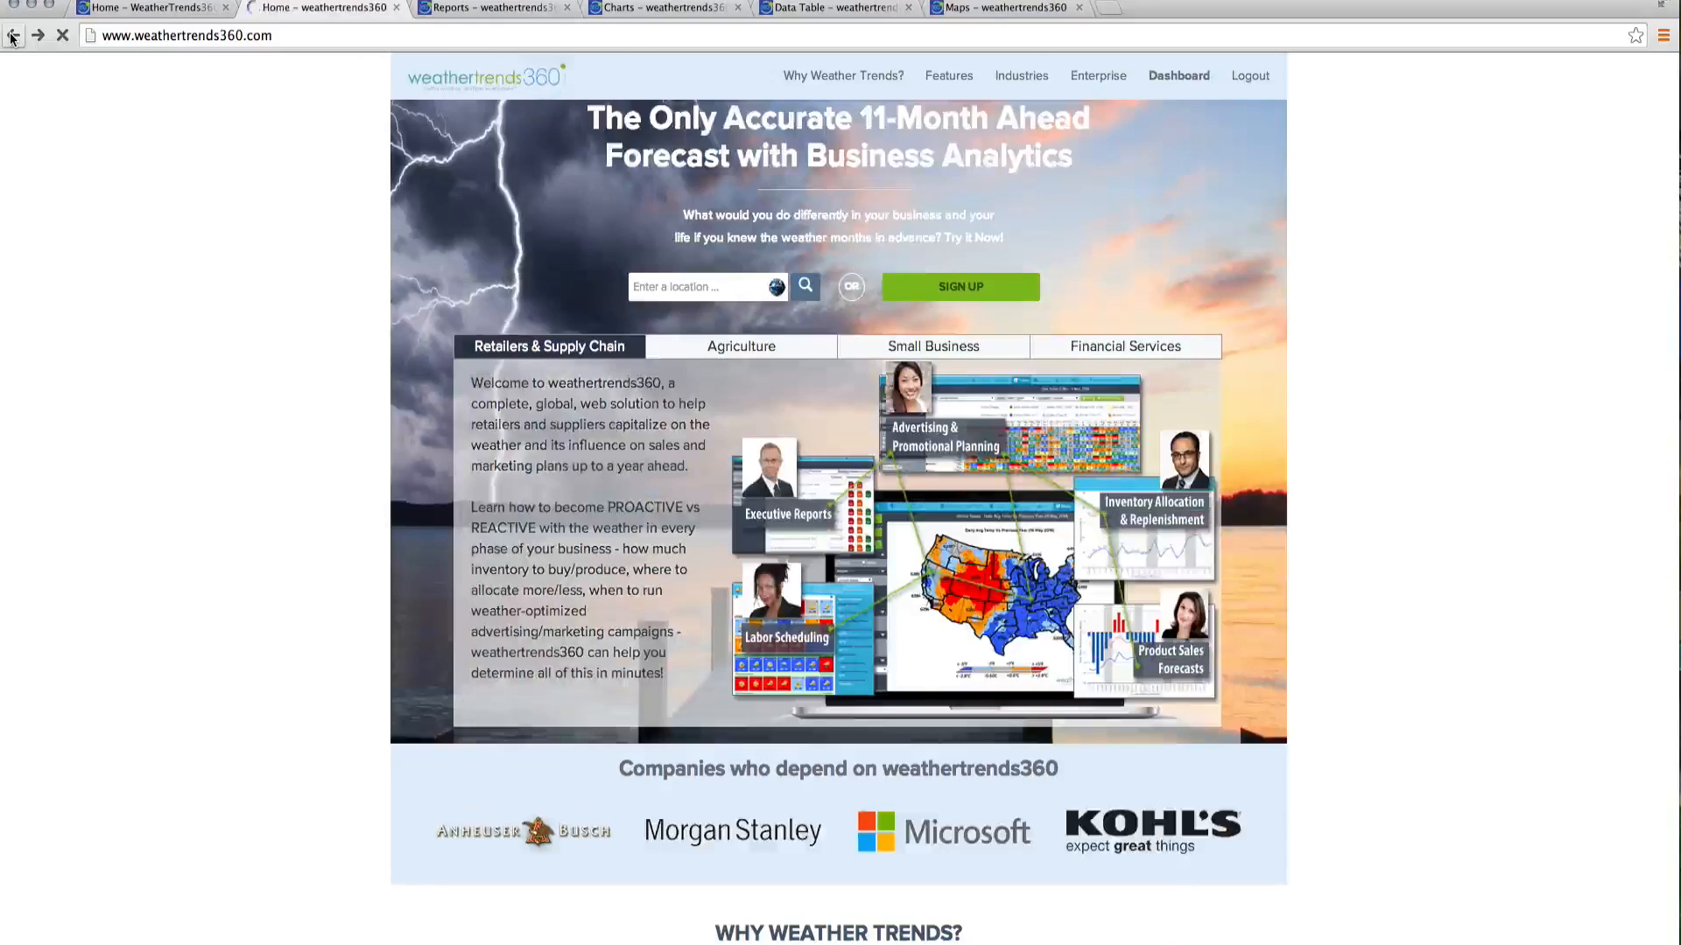